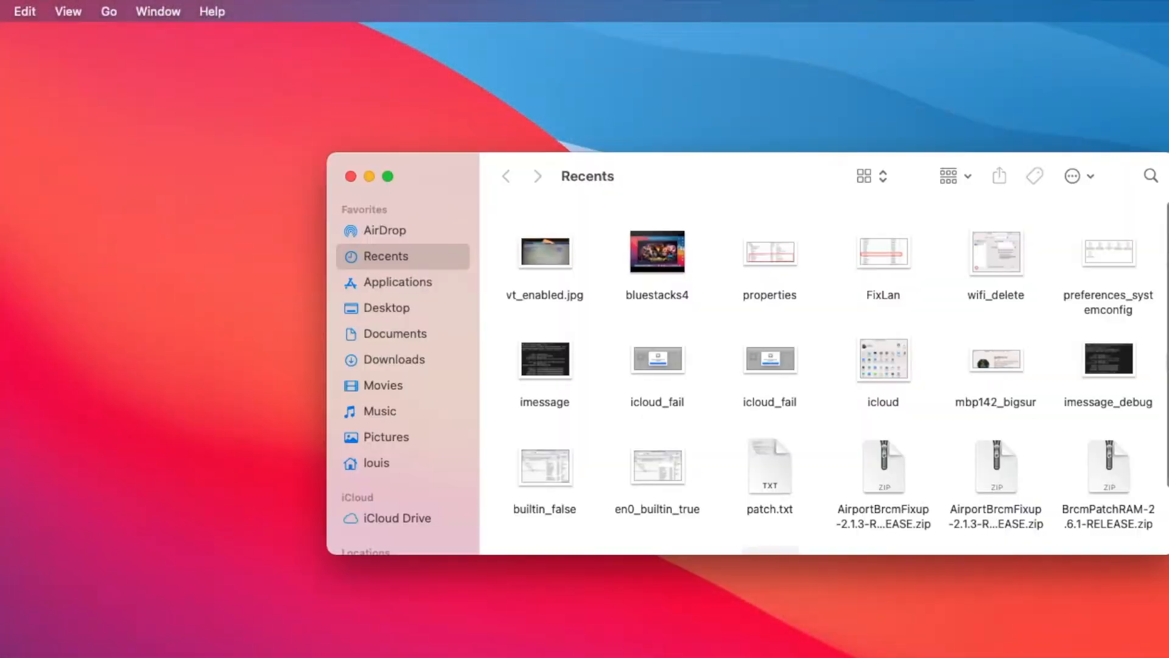
{"action": "mouse_move", "coordinate": [429, 461]}
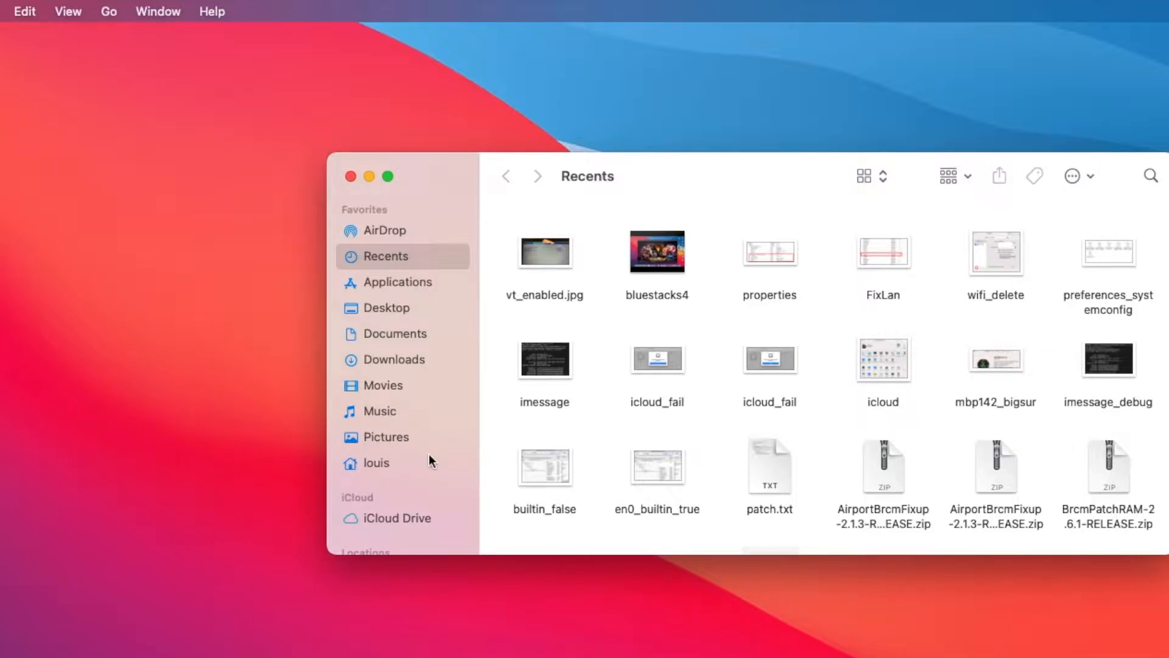
Step: Open the home folder from the Finder sidebar to list Desktop, Documents and Downloads
{"action": "left_click", "coordinate": [375, 462]}
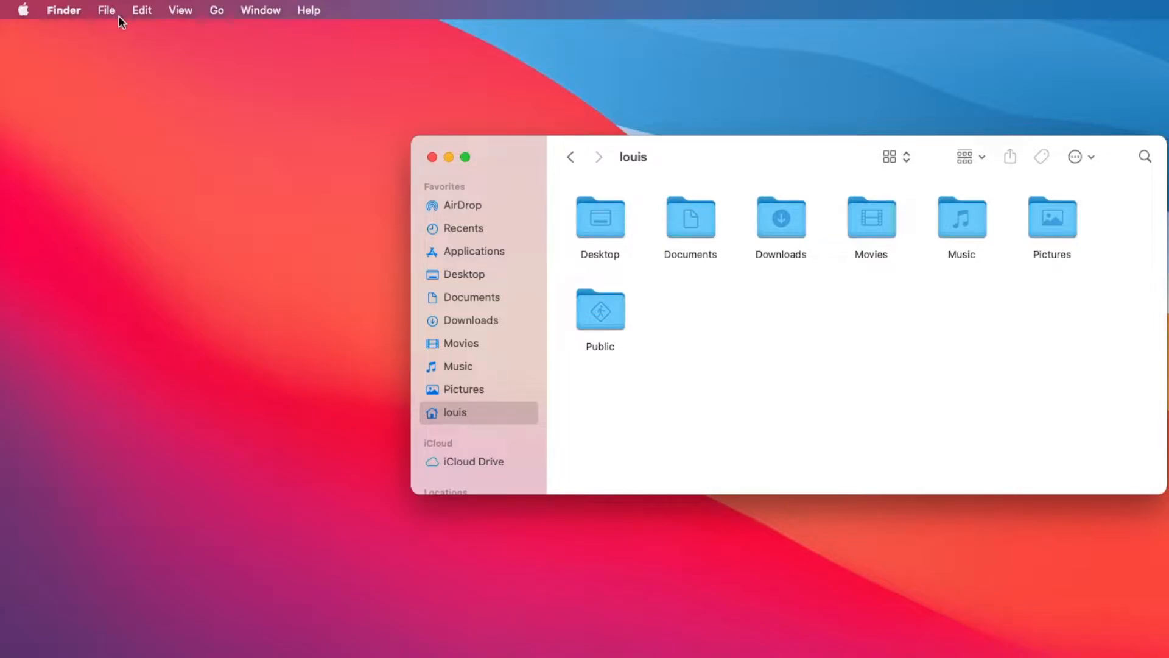
{"action": "mouse_move", "coordinate": [146, 23]}
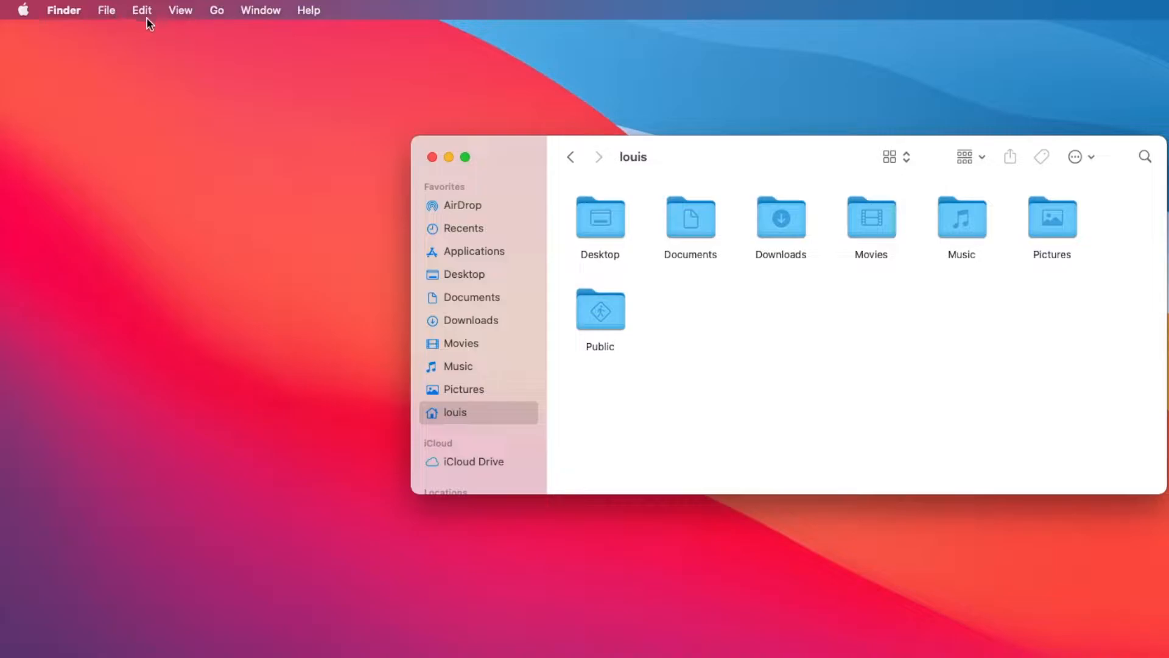
Step: Turn on Show Library Folder in the home folder's View Options
{"action": "left_click", "coordinate": [180, 10]}
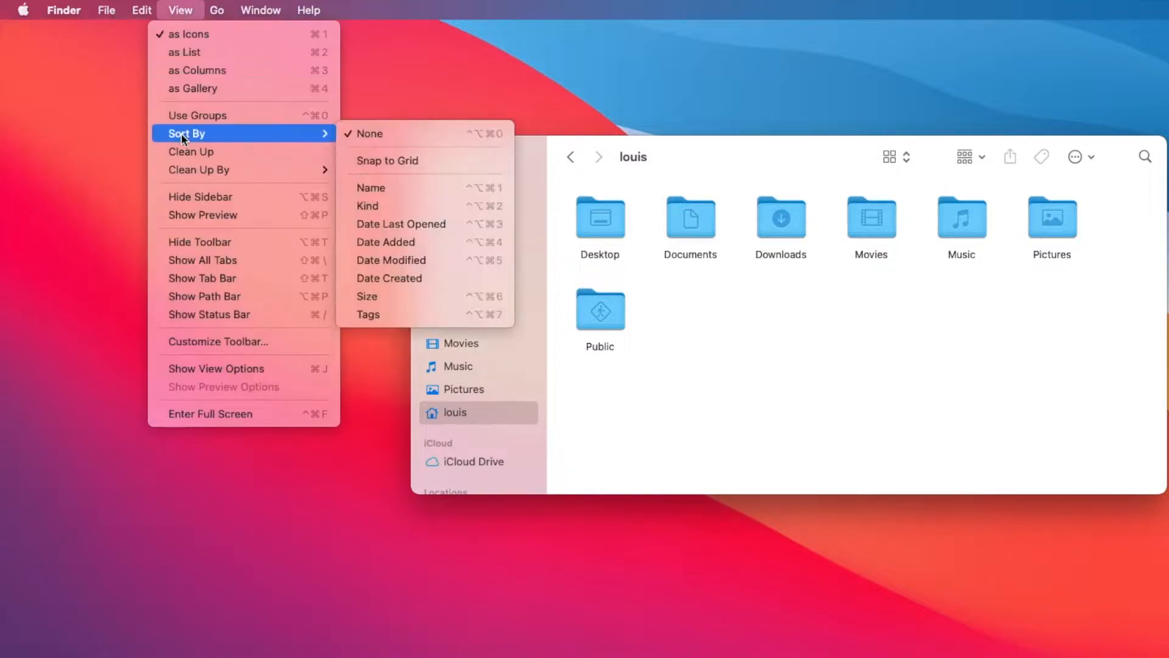
{"action": "left_click", "coordinate": [216, 368]}
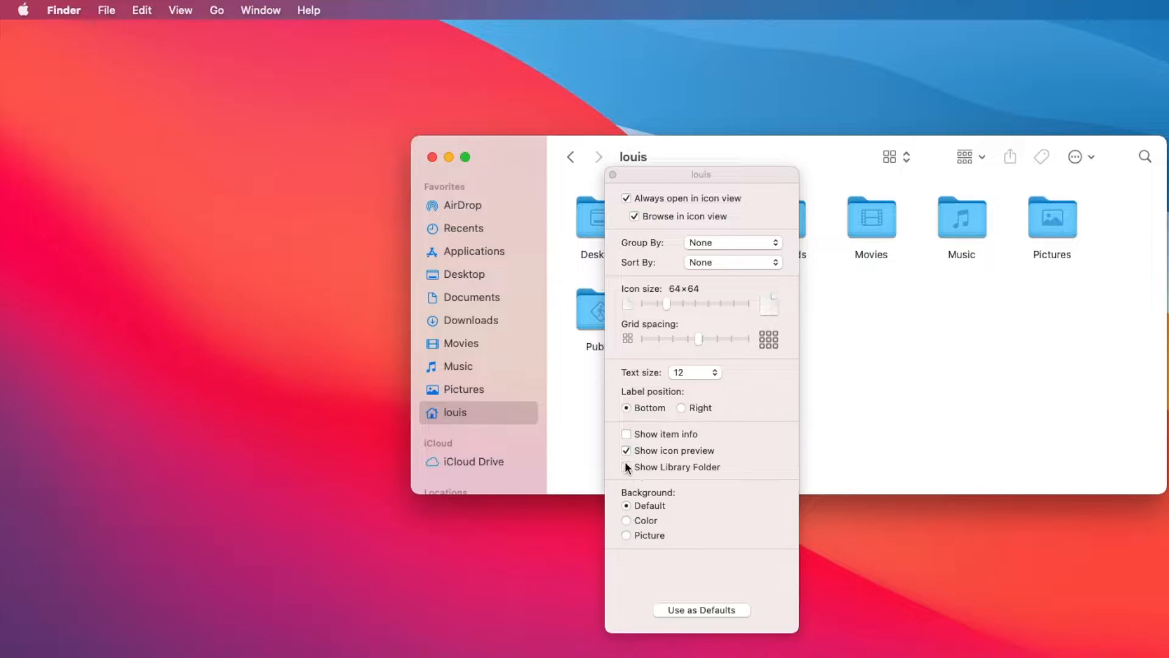
{"action": "left_click", "coordinate": [627, 467]}
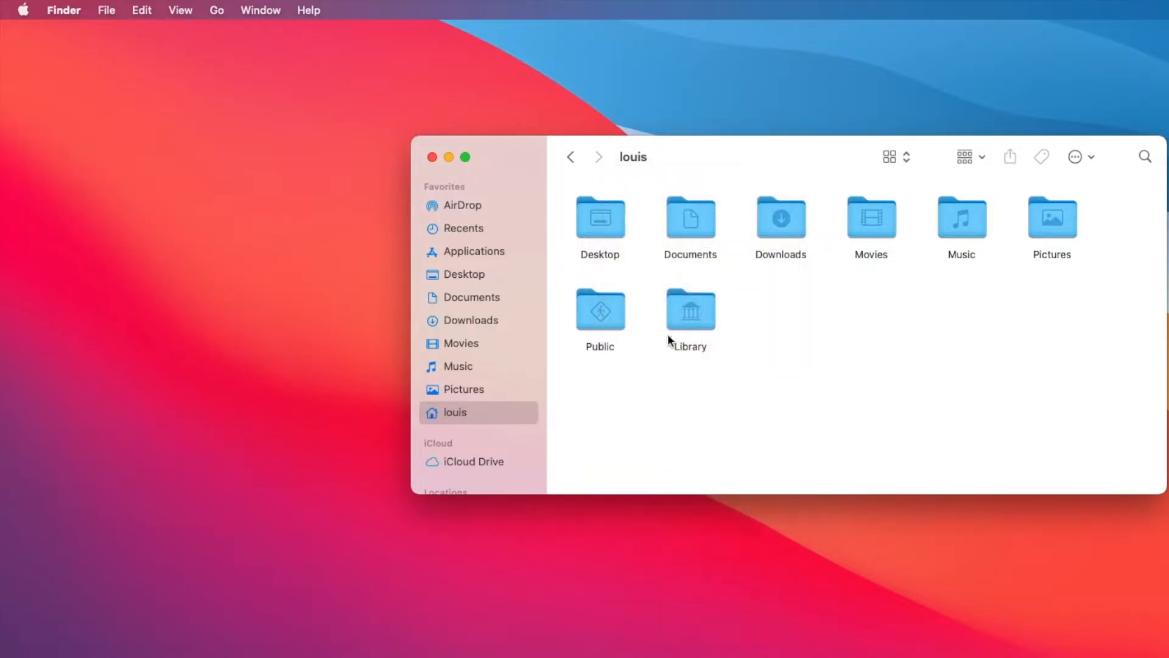
{"action": "mouse_move", "coordinate": [698, 323]}
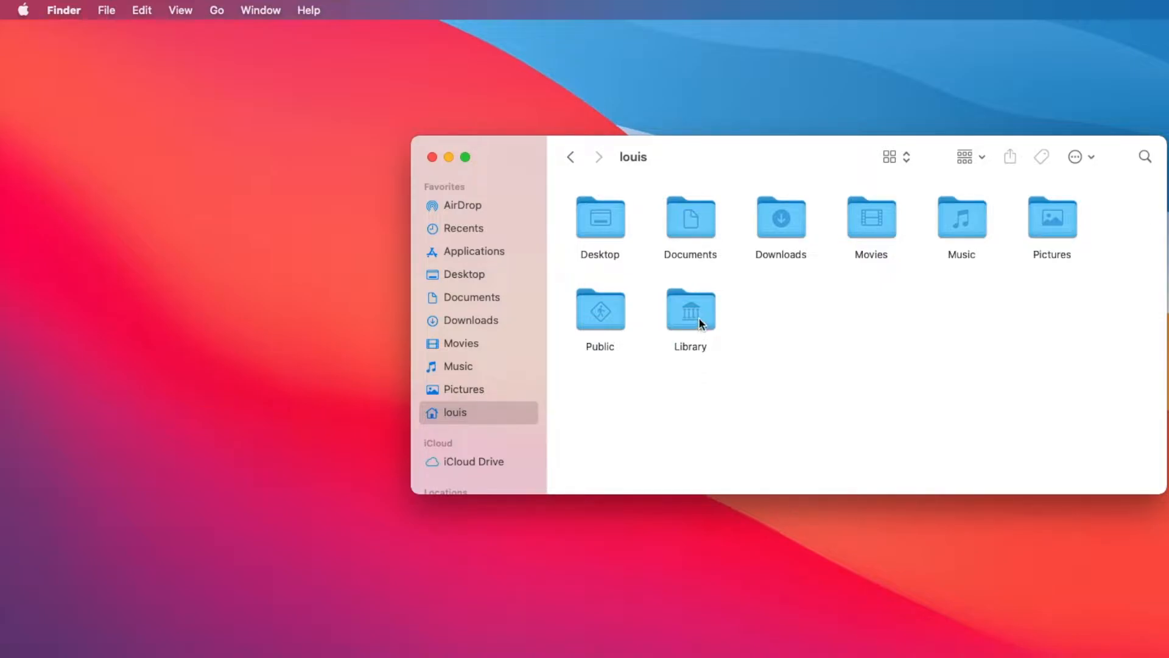
Step: Open the Library folder and scroll through its subfolders
{"action": "double_click", "coordinate": [690, 308]}
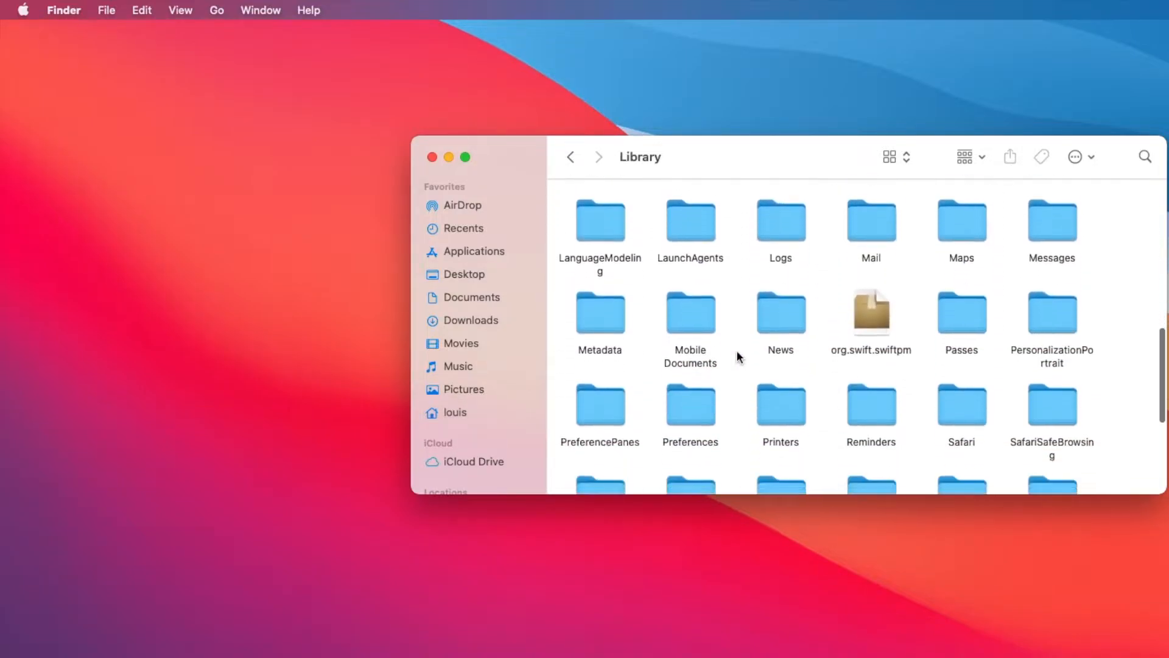
{"action": "scroll", "scroll_direction": "down", "scroll_amount": 3}
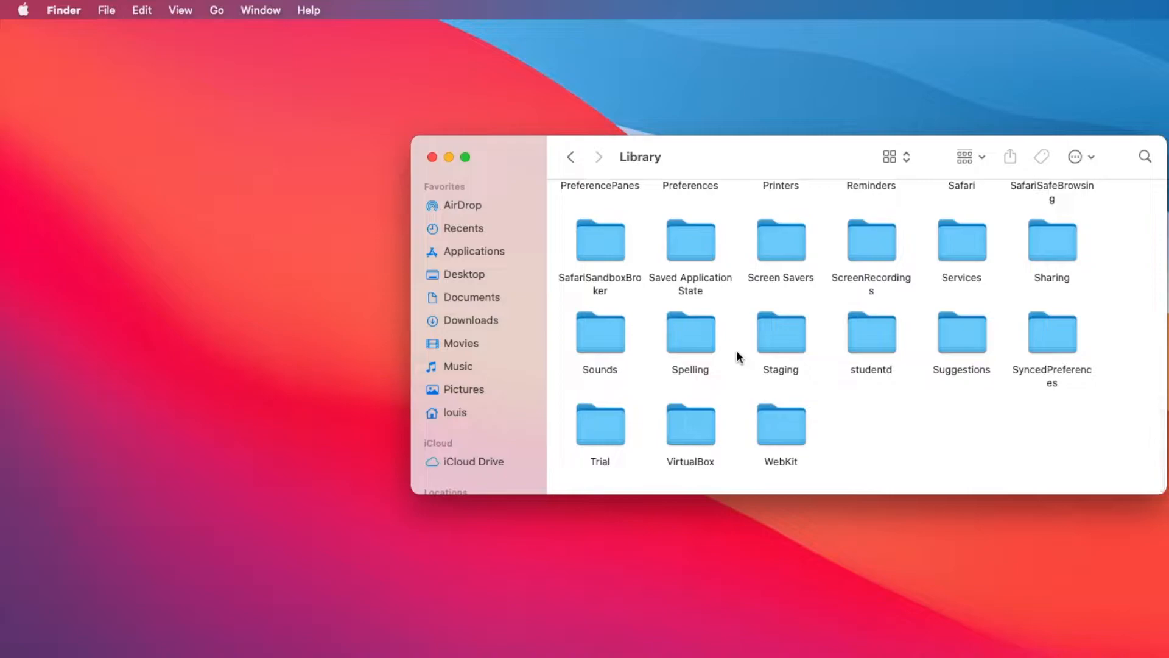
{"action": "left_click", "coordinate": [690, 425]}
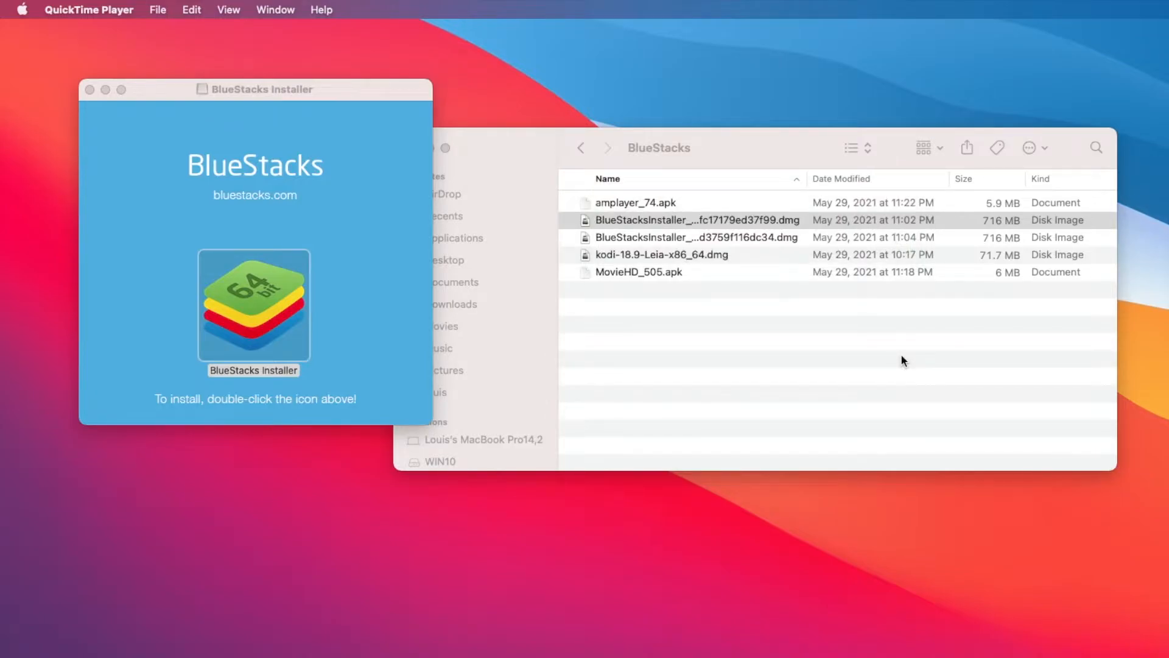
{"action": "mouse_move", "coordinate": [260, 317]}
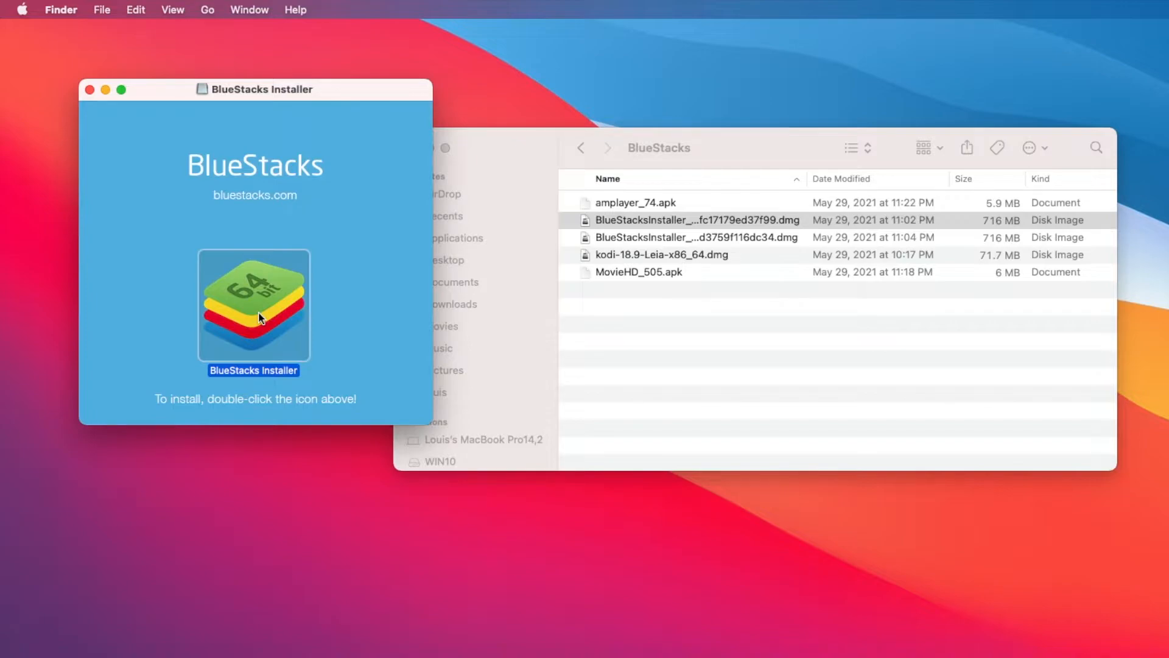
Step: Launch BlueStacks Installer from the mounted disk image
{"action": "double_click", "coordinate": [696, 219]}
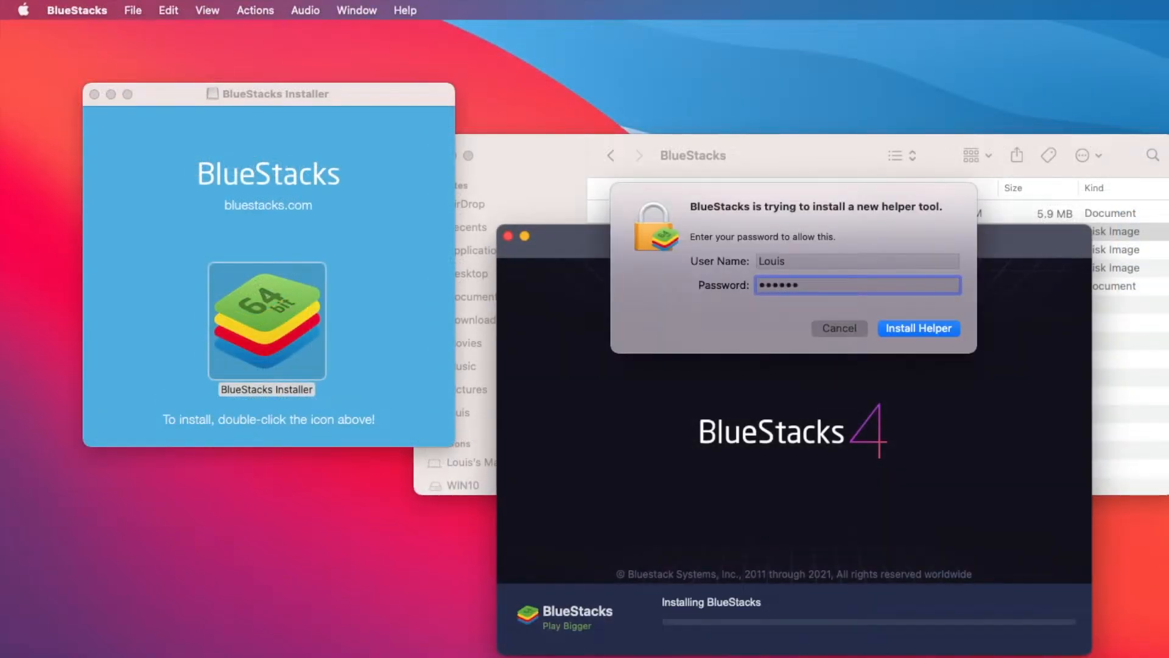
Step: Approve installing the BlueStacks helper tool with Install Helper
{"action": "left_click", "coordinate": [918, 329]}
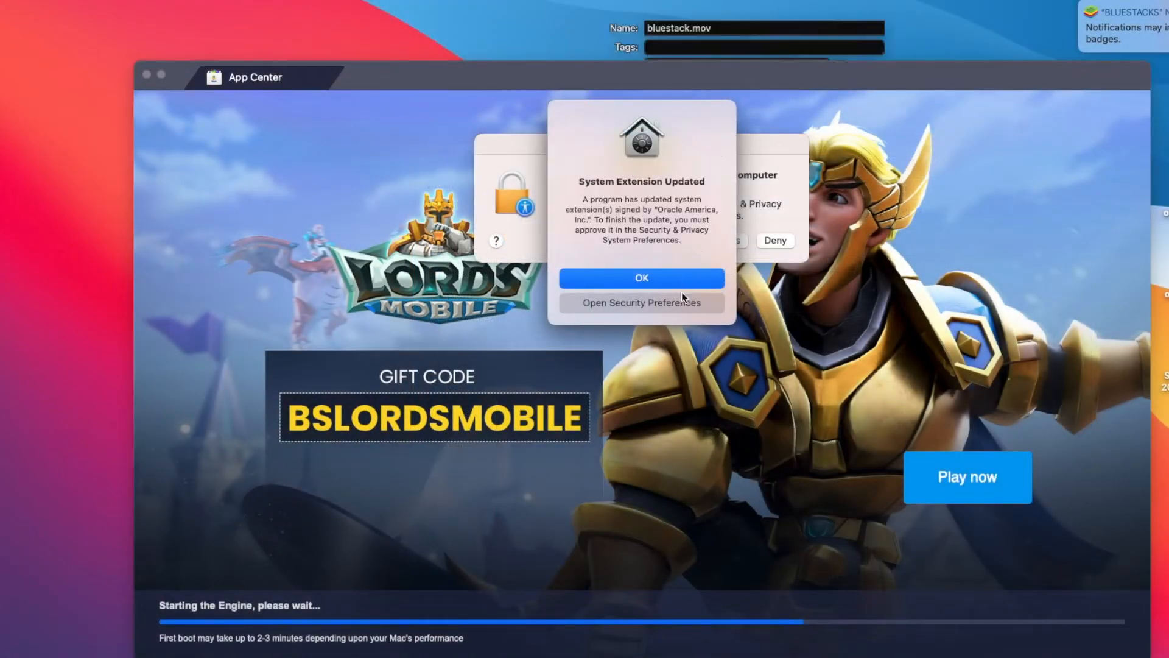
Step: Unlock Security preferences, allow Oracle's system software, and attempt the restart
{"action": "left_click", "coordinate": [640, 302]}
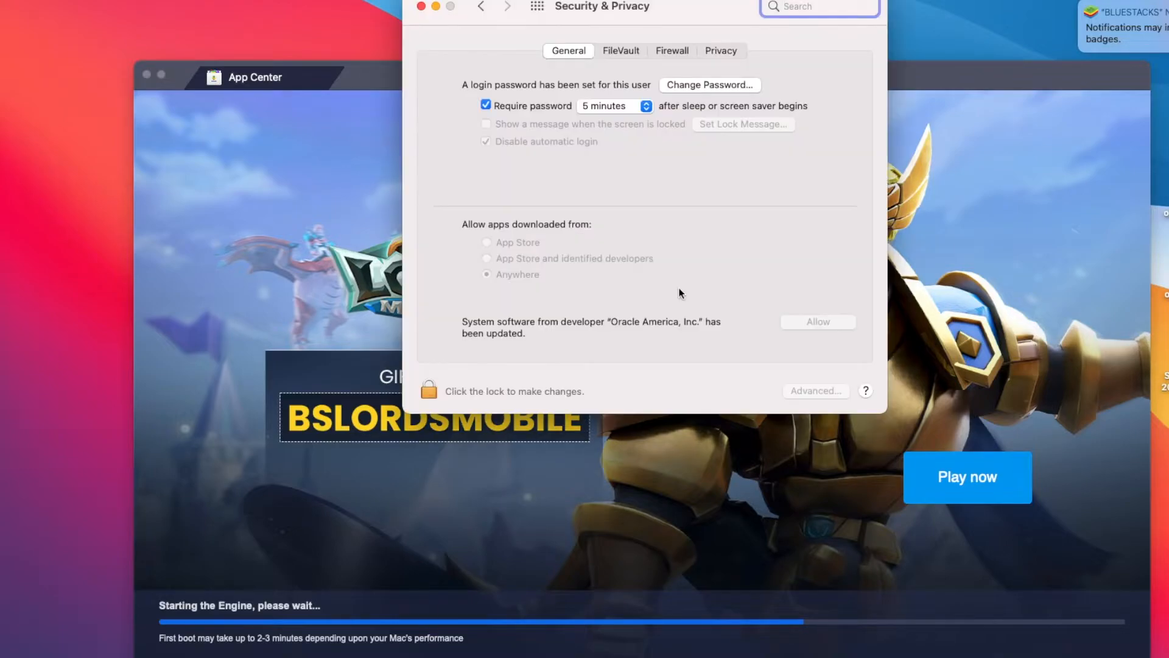
{"action": "left_click", "coordinate": [429, 389]}
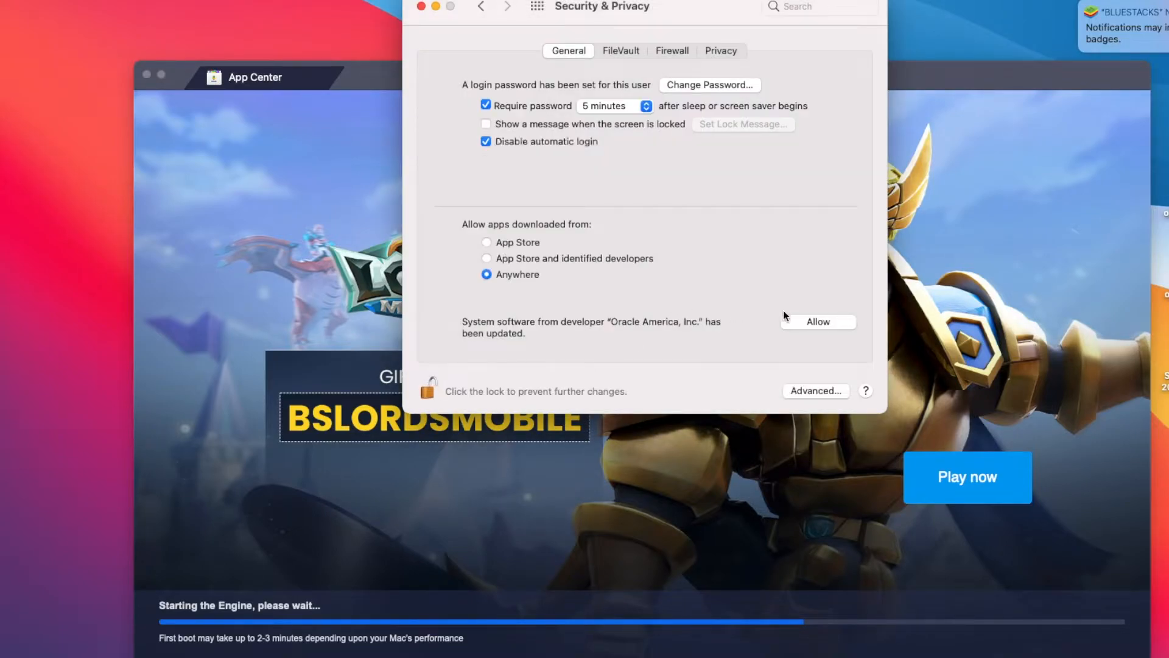
{"action": "left_click", "coordinate": [817, 322]}
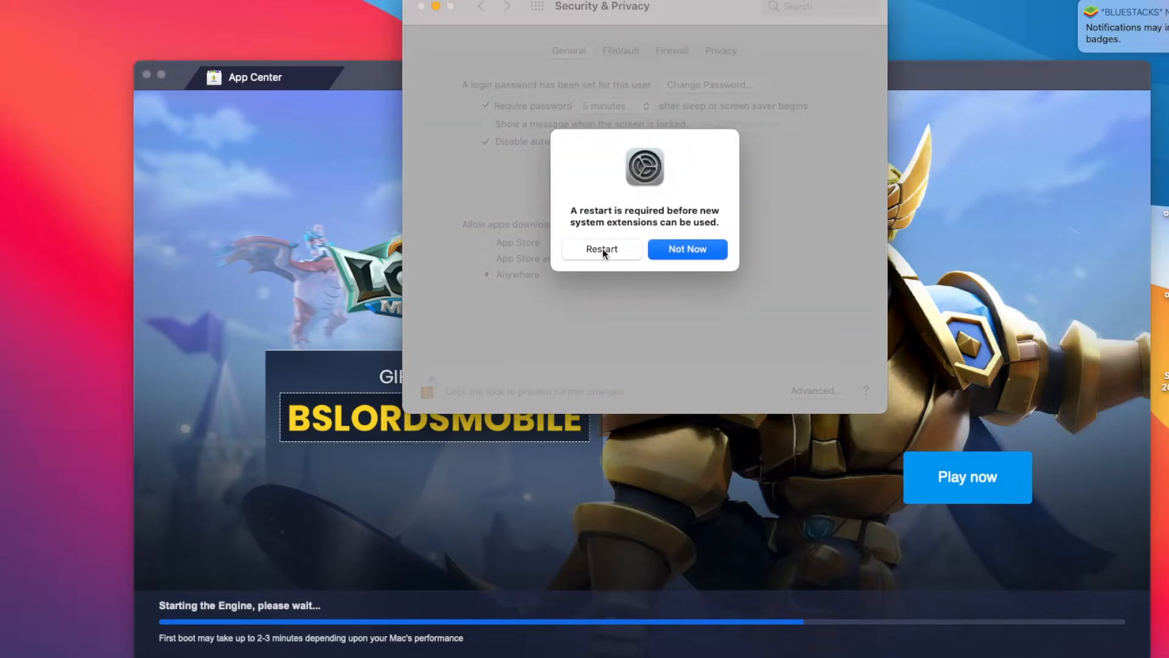
{"action": "left_click", "coordinate": [601, 249]}
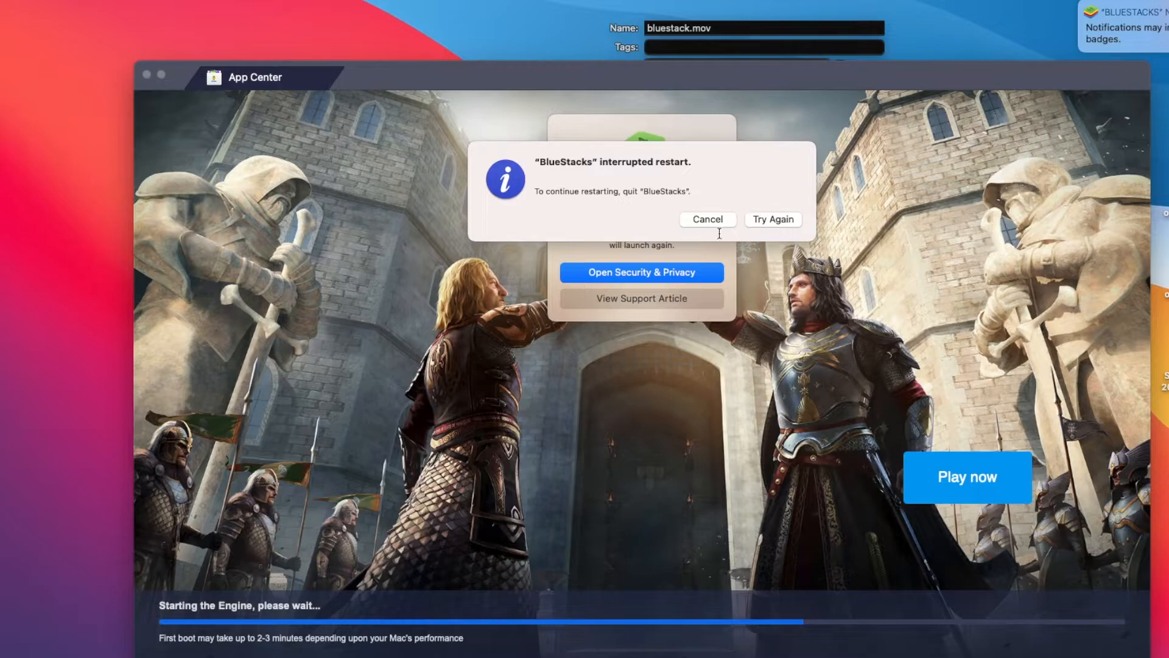
{"action": "mouse_move", "coordinate": [688, 269]}
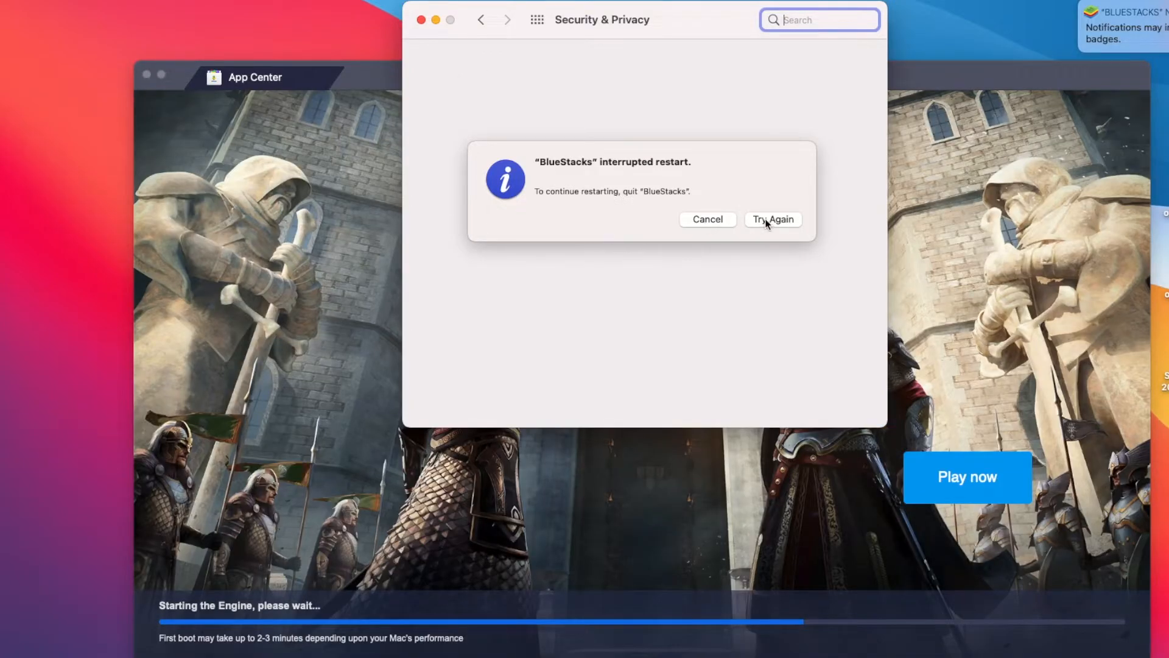
Step: Retry the interrupted restart and start the Android welcome setup with LET'S GO
{"action": "left_click", "coordinate": [772, 219]}
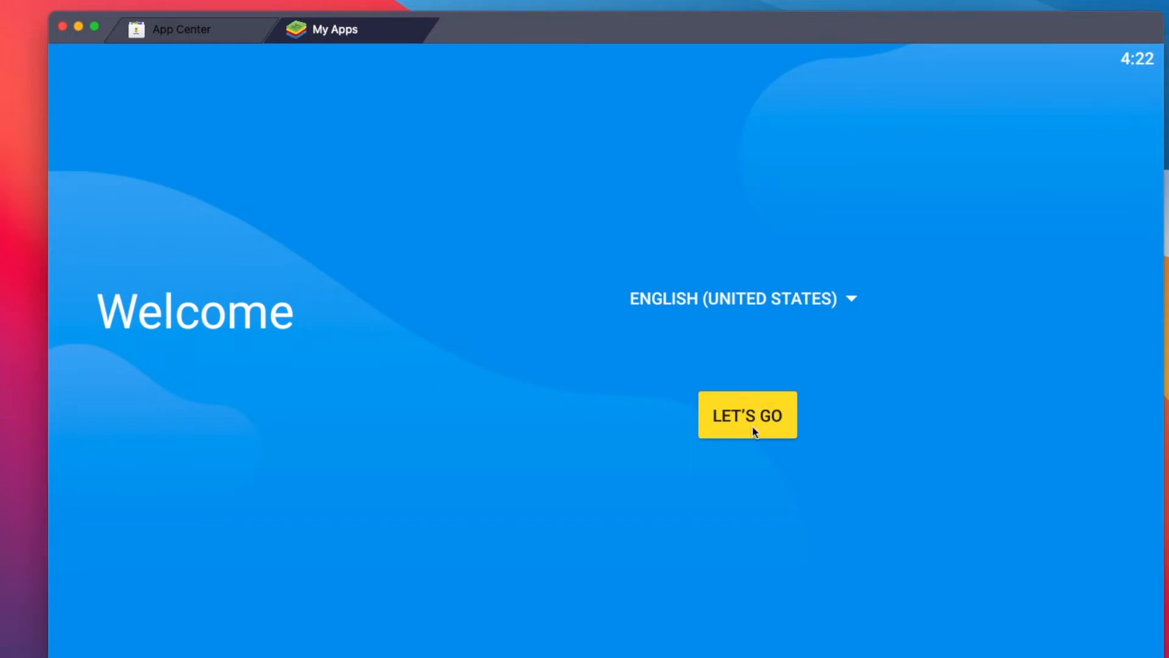
{"action": "left_click", "coordinate": [747, 415]}
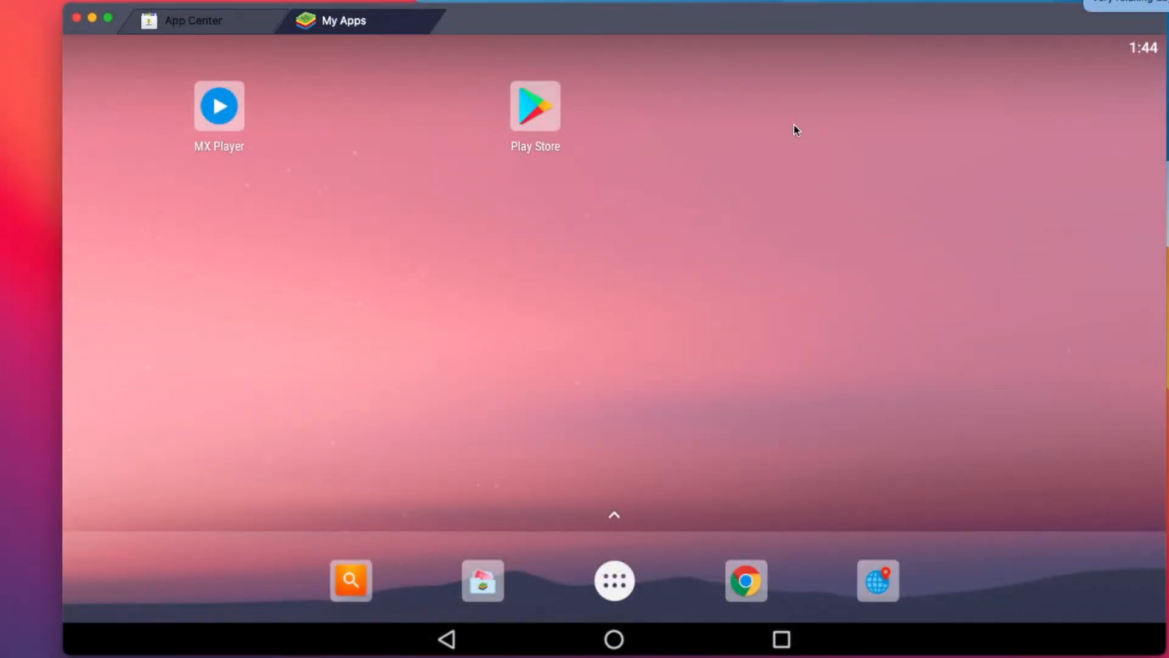
{"action": "mouse_move", "coordinate": [531, 249]}
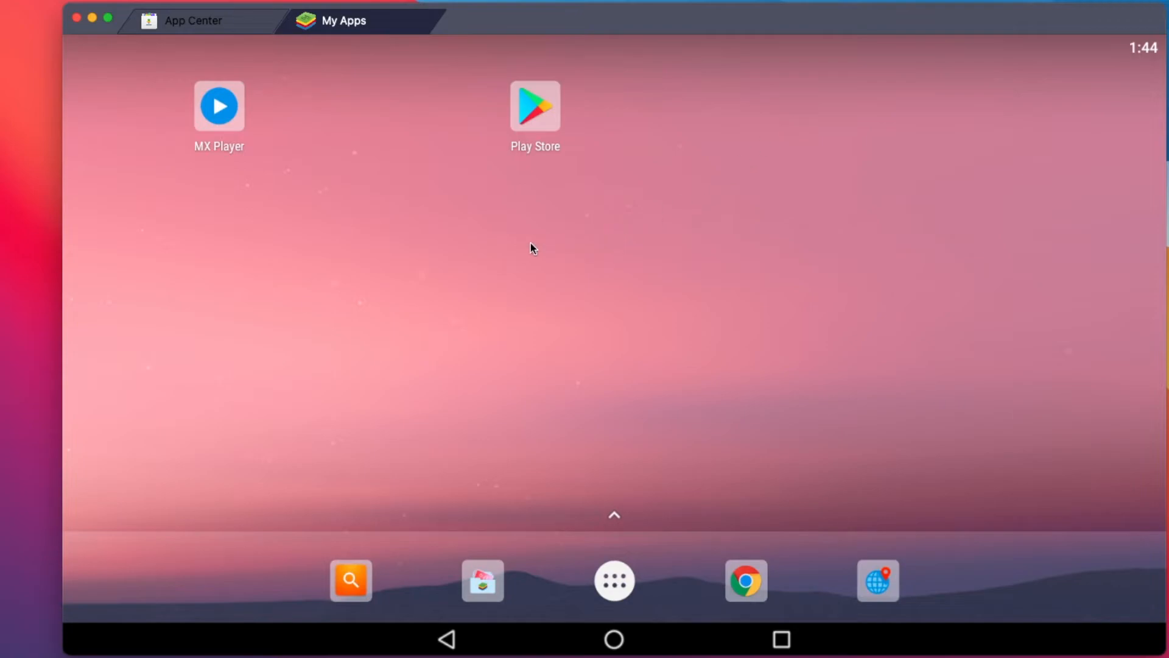
{"action": "mouse_move", "coordinate": [647, 529]}
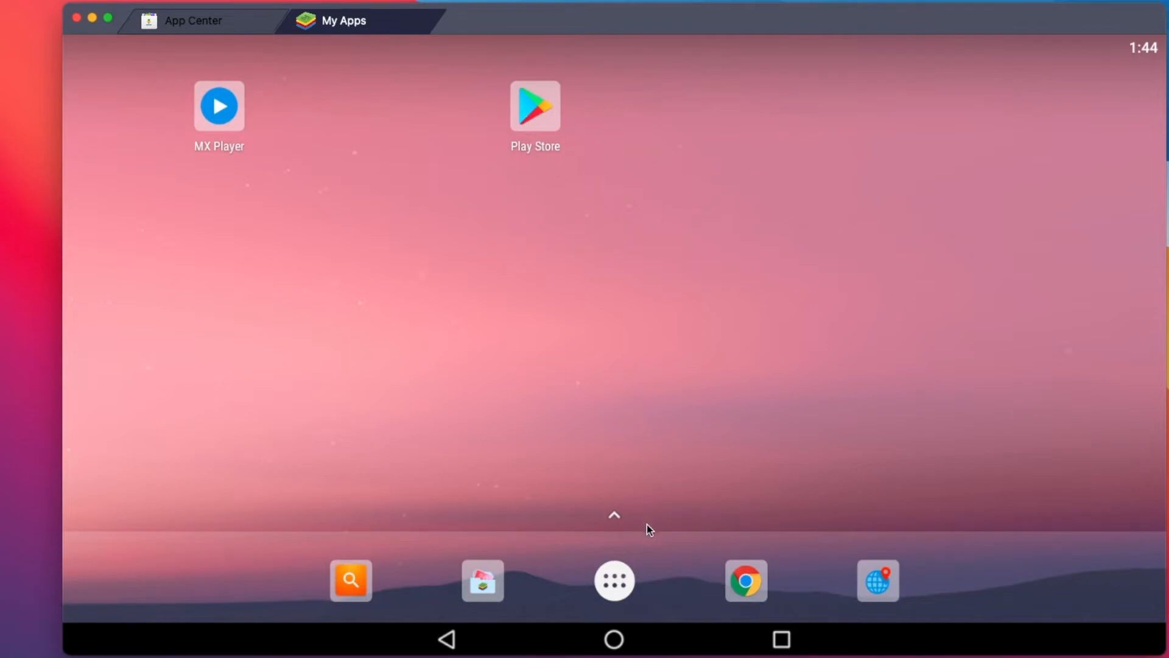
{"action": "mouse_move", "coordinate": [614, 581]}
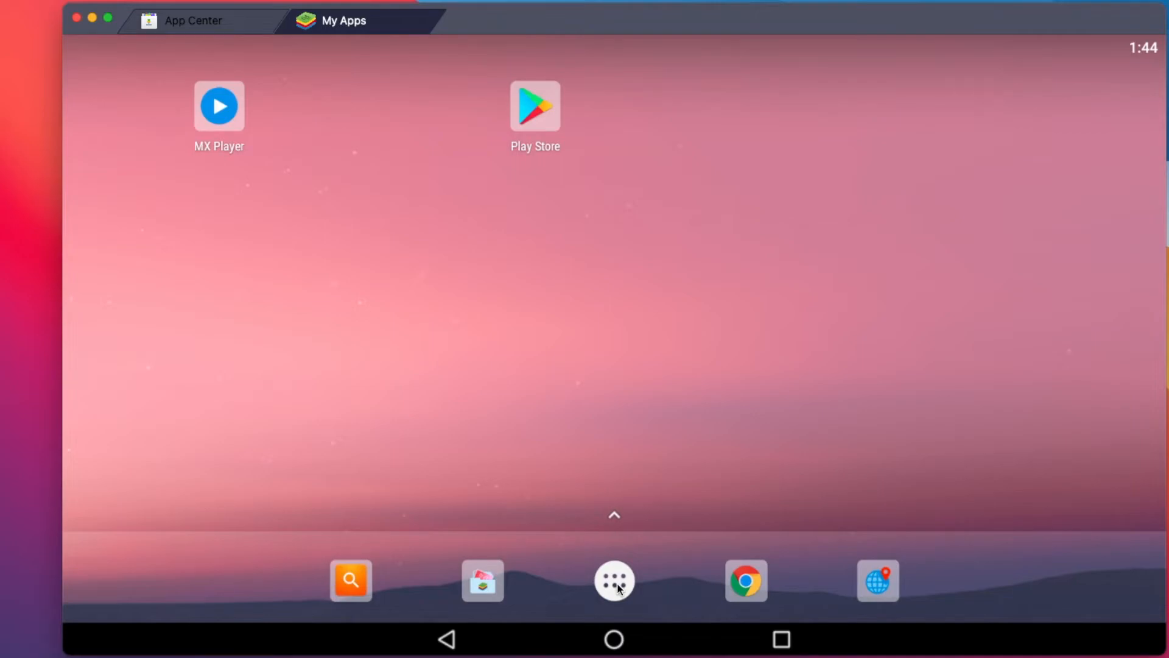
Step: Show the installed Android apps drawer, then switch to the App Center tab
{"action": "left_click", "coordinate": [614, 580]}
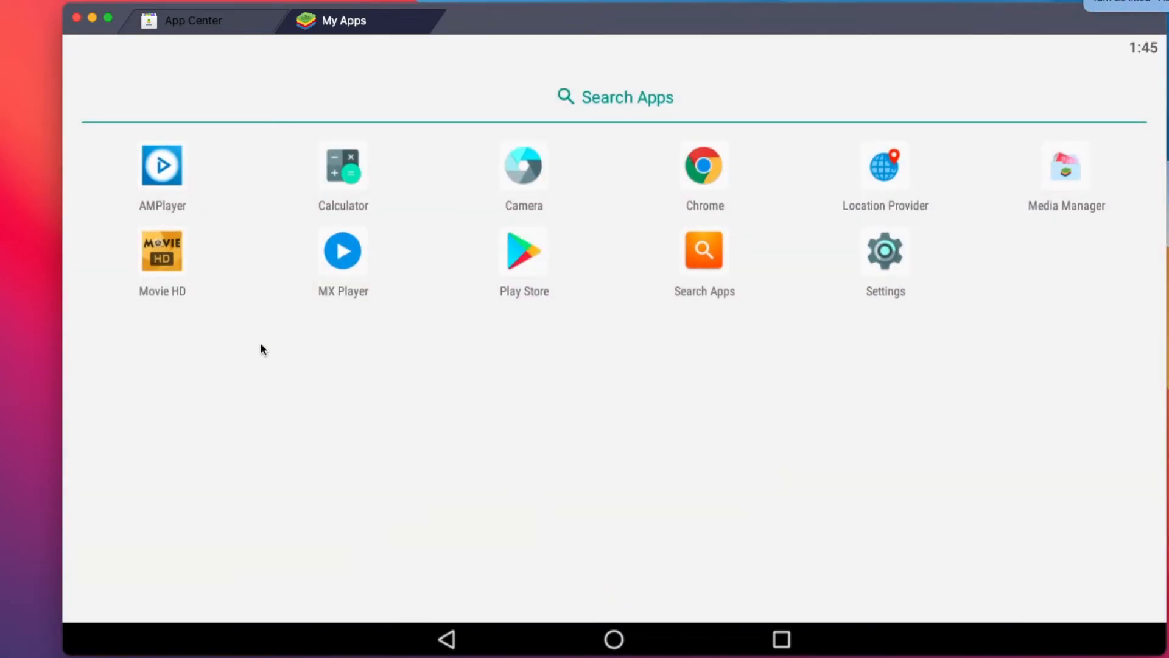
{"action": "mouse_move", "coordinate": [690, 183]}
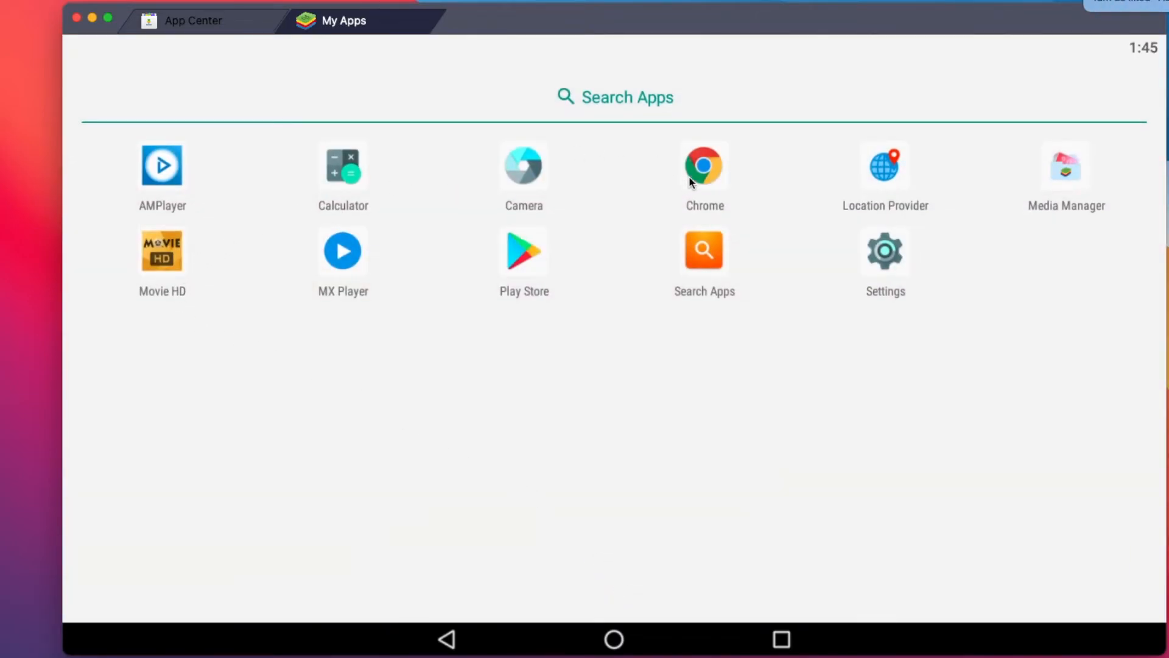
{"action": "mouse_move", "coordinate": [498, 318]}
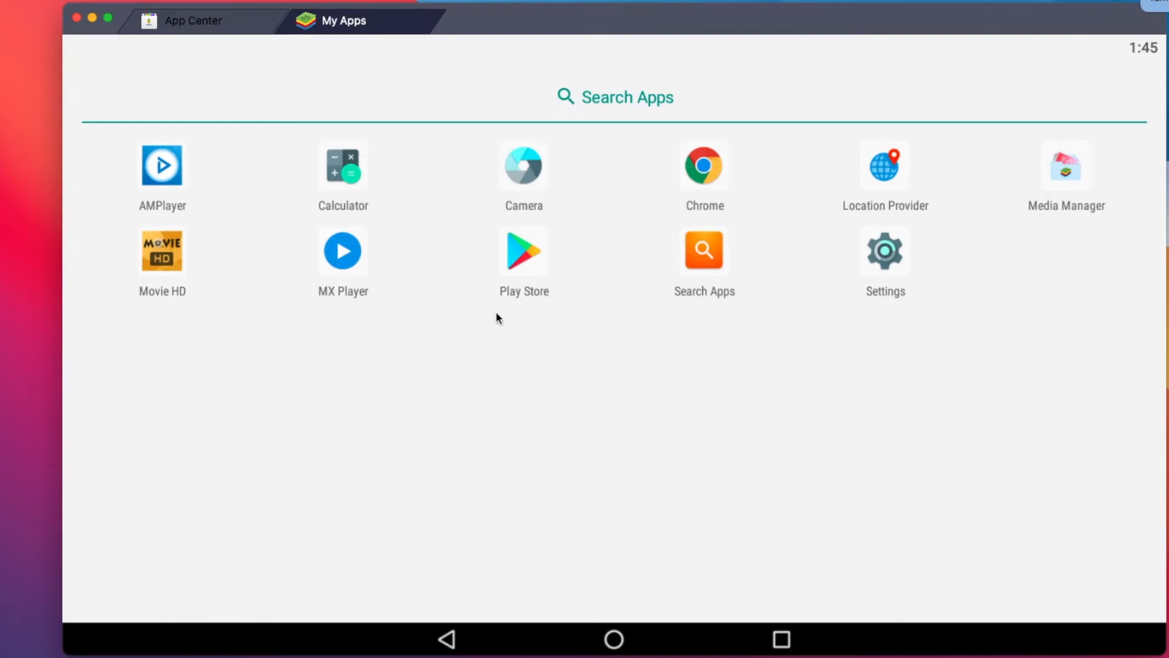
{"action": "mouse_move", "coordinate": [372, 352]}
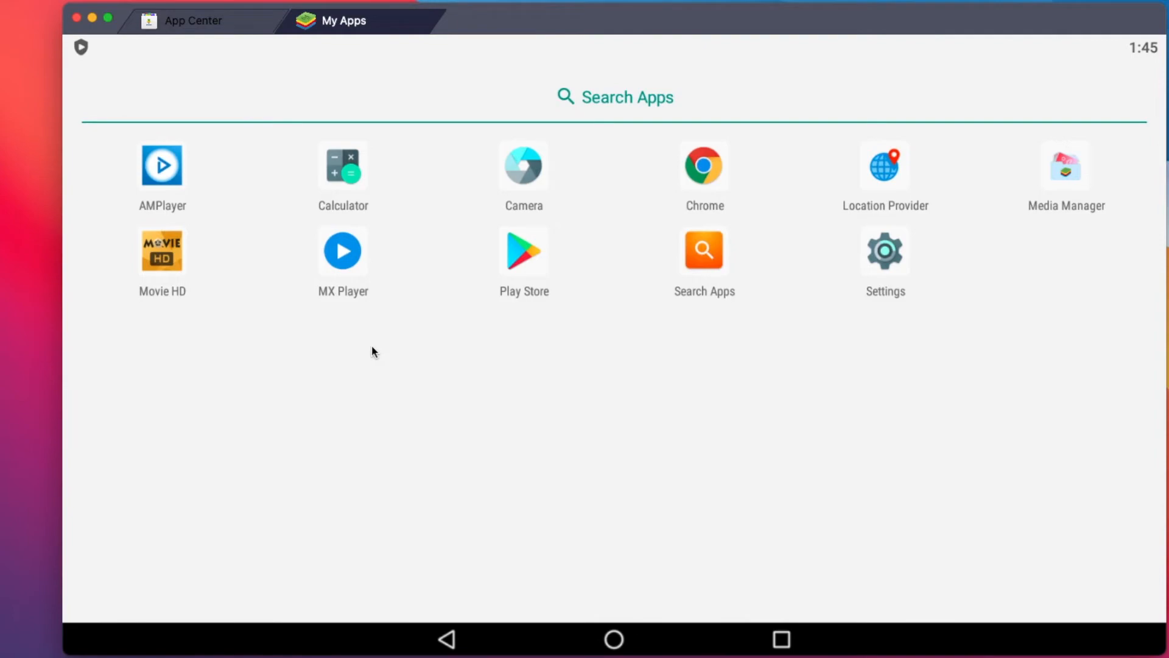
{"action": "mouse_move", "coordinate": [526, 264]}
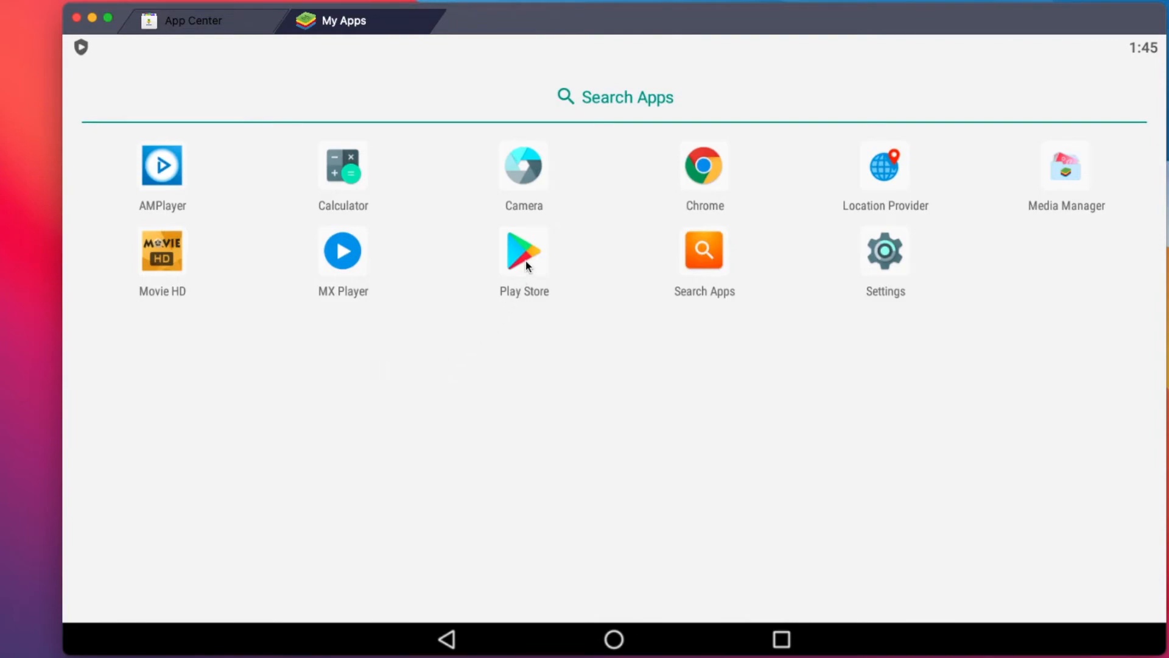
{"action": "mouse_move", "coordinate": [489, 425]}
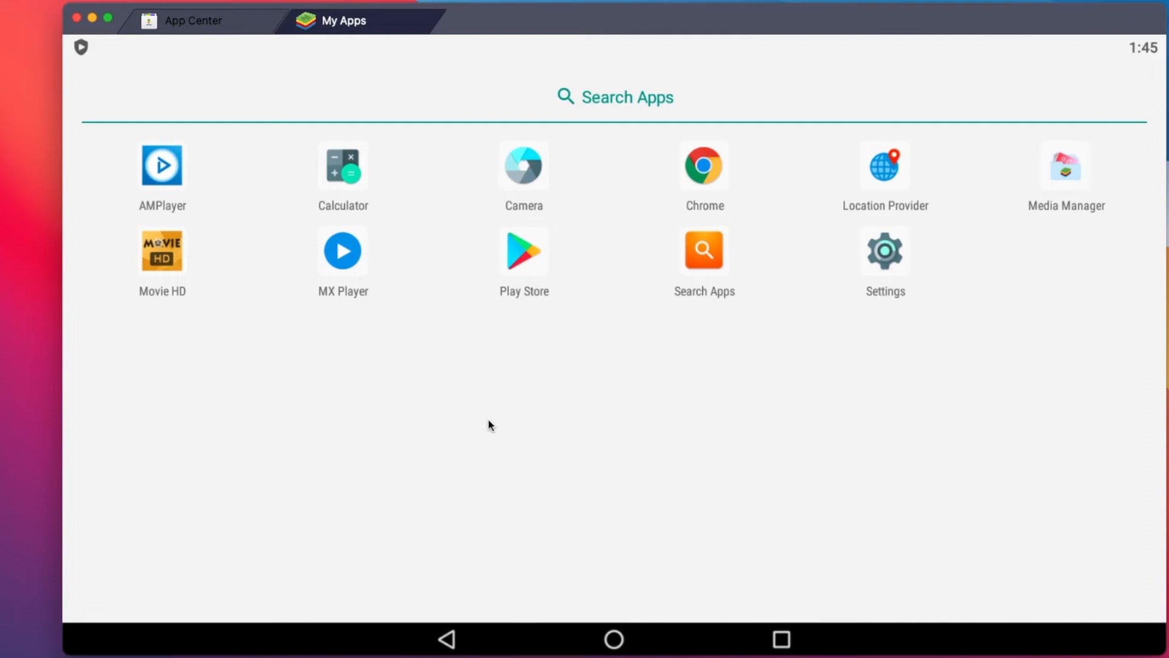
{"action": "mouse_move", "coordinate": [501, 373]}
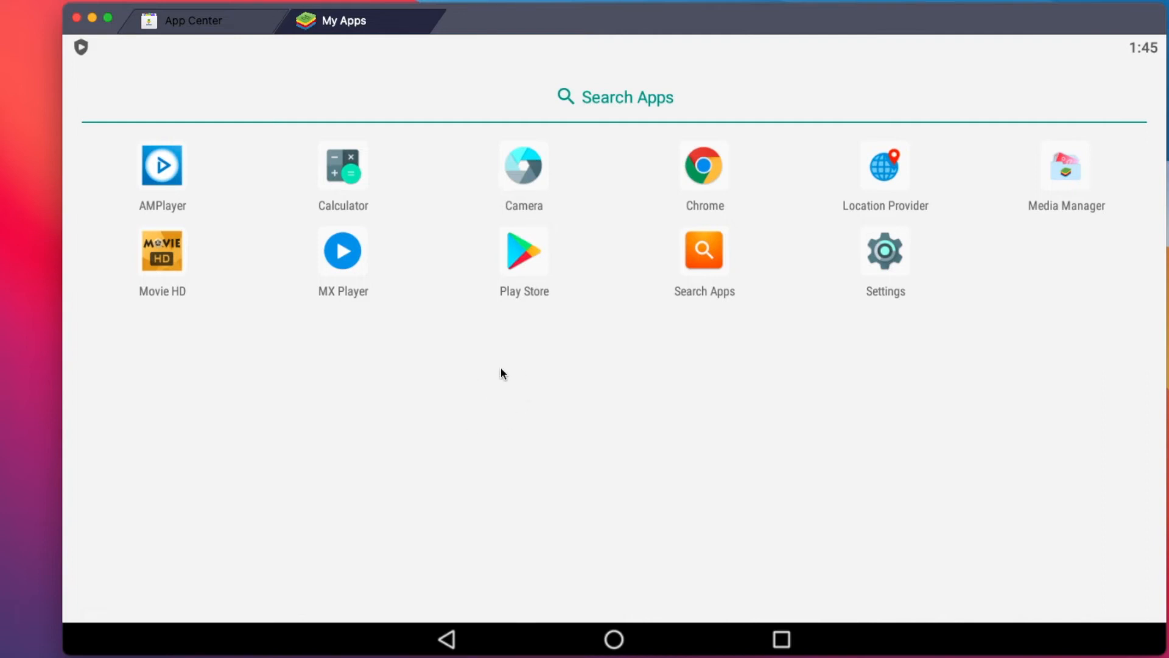
{"action": "left_click", "coordinate": [193, 20]}
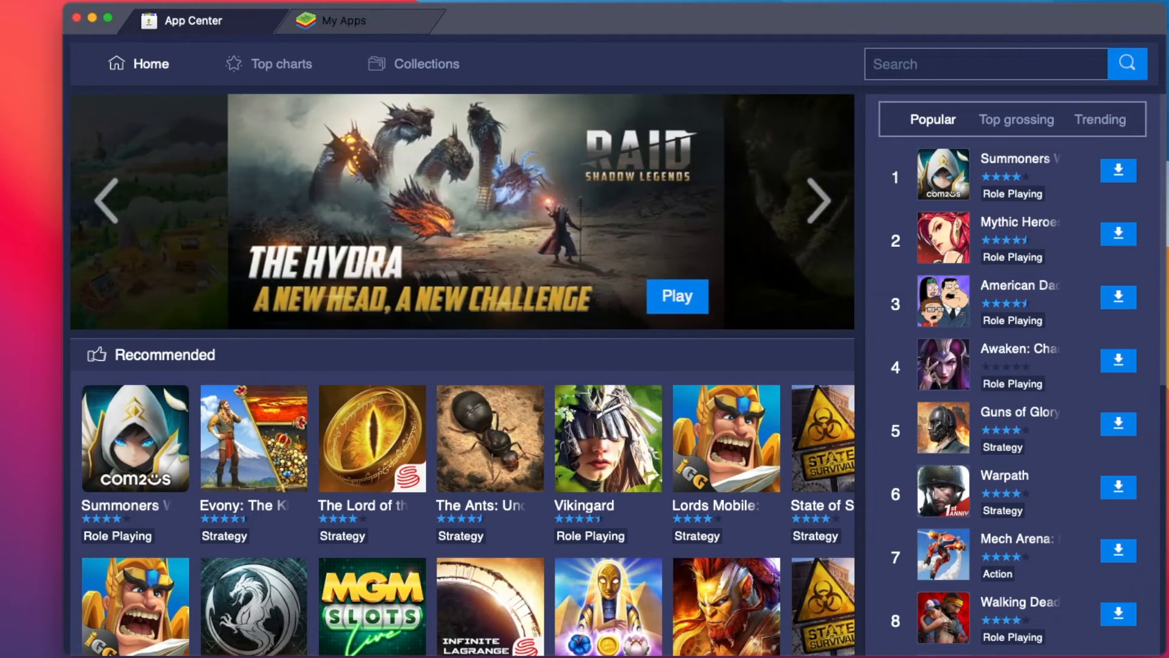